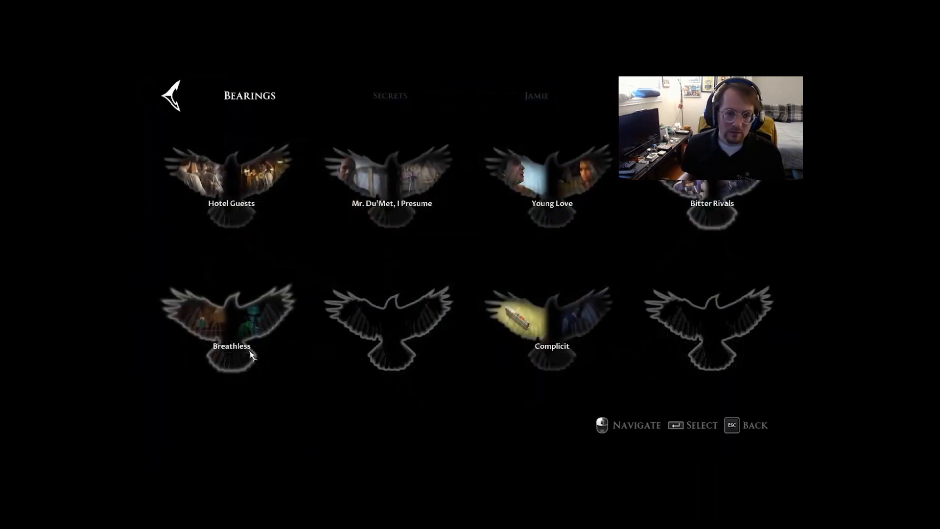
Show Mark's character page with his relationships to Kate, Erin, Charlie and Jamie.
{"action": "left_click", "coordinate": [542, 95]}
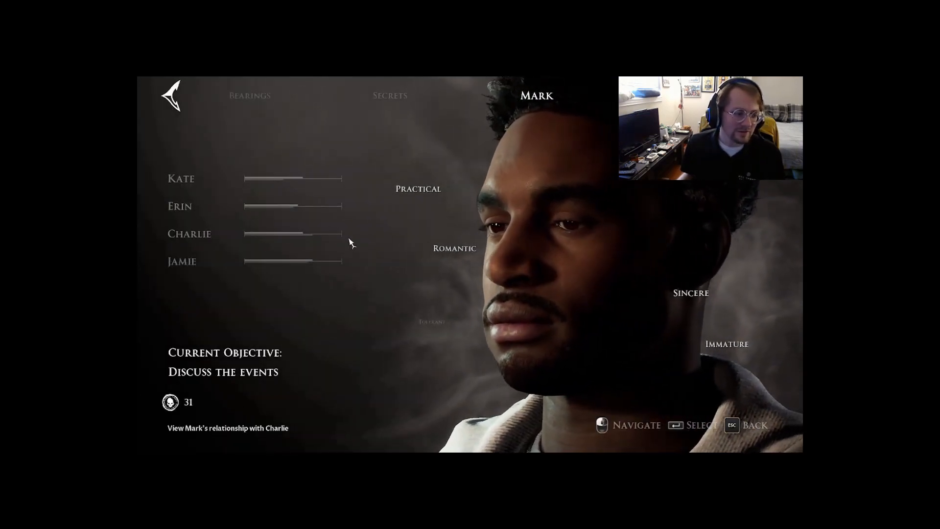
Go back to the Bearings overview and view the Bitter Rivals bearing's two story moments.
{"action": "left_click", "coordinate": [249, 95]}
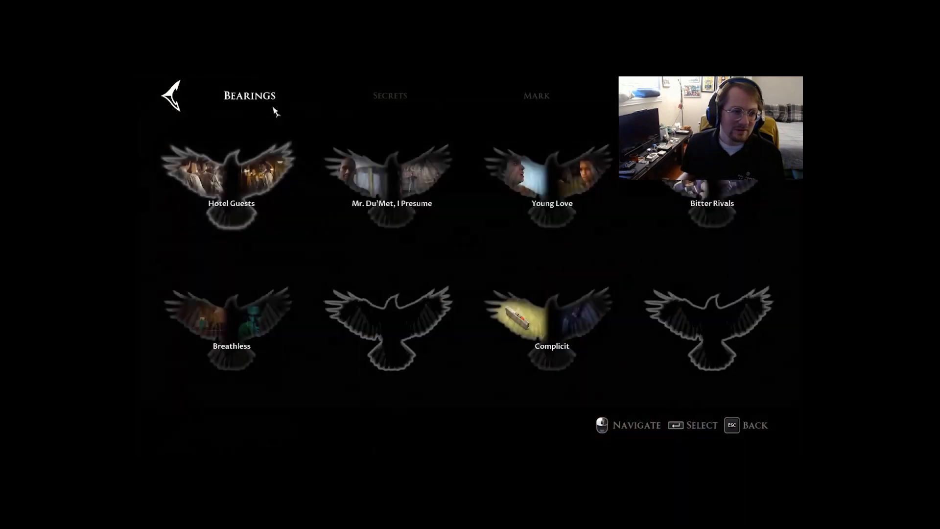
{"action": "left_click", "coordinate": [550, 327]}
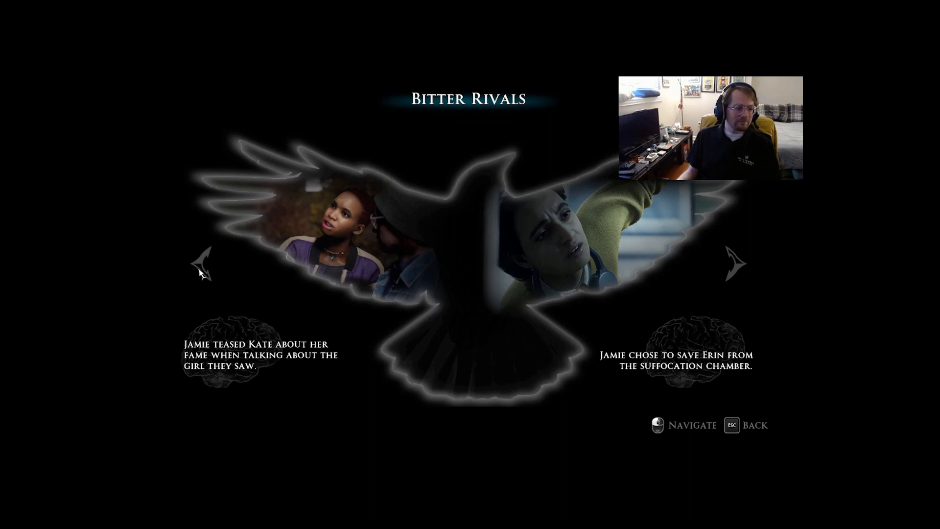
{"action": "mouse_move", "coordinate": [600, 336]}
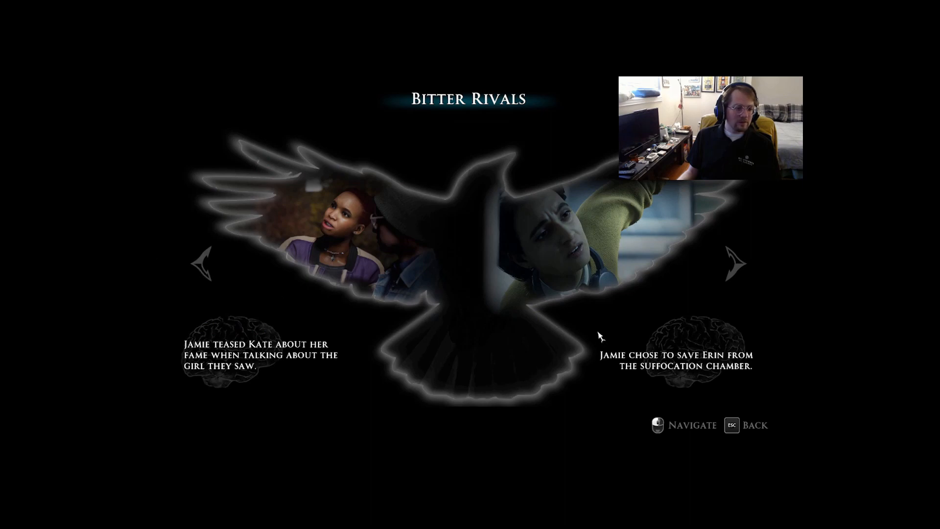
Cycle through every recorded outcome of the Mr. Du'Met, I Presume bearing and return to the grid.
{"action": "left_click", "coordinate": [737, 264]}
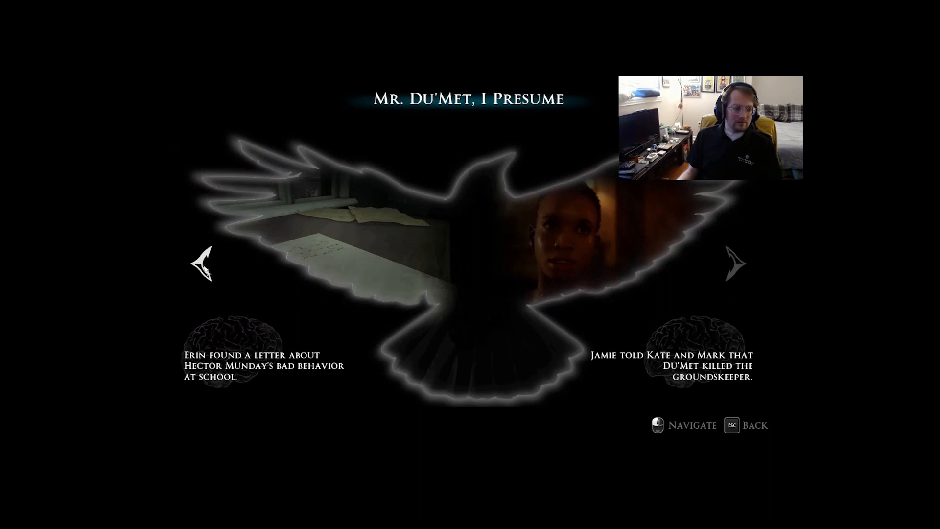
{"action": "left_click", "coordinate": [736, 266]}
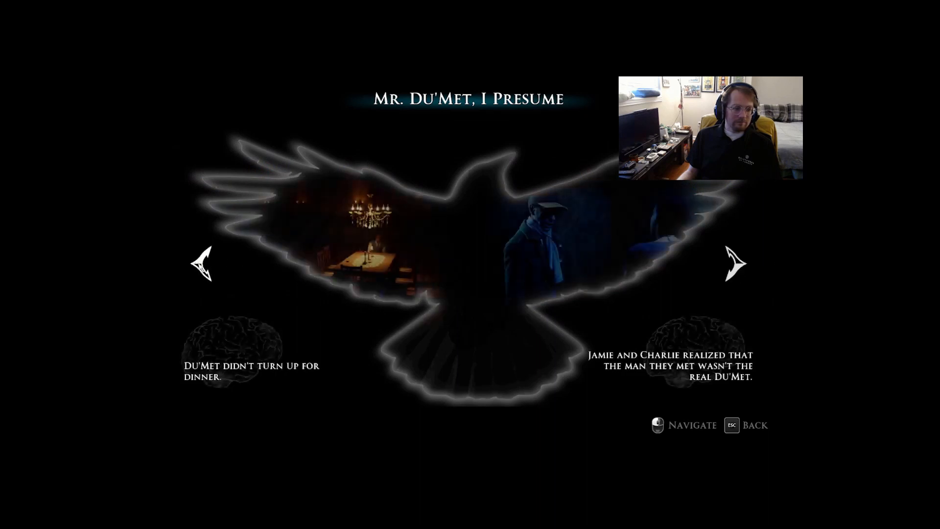
{"action": "left_click", "coordinate": [202, 264]}
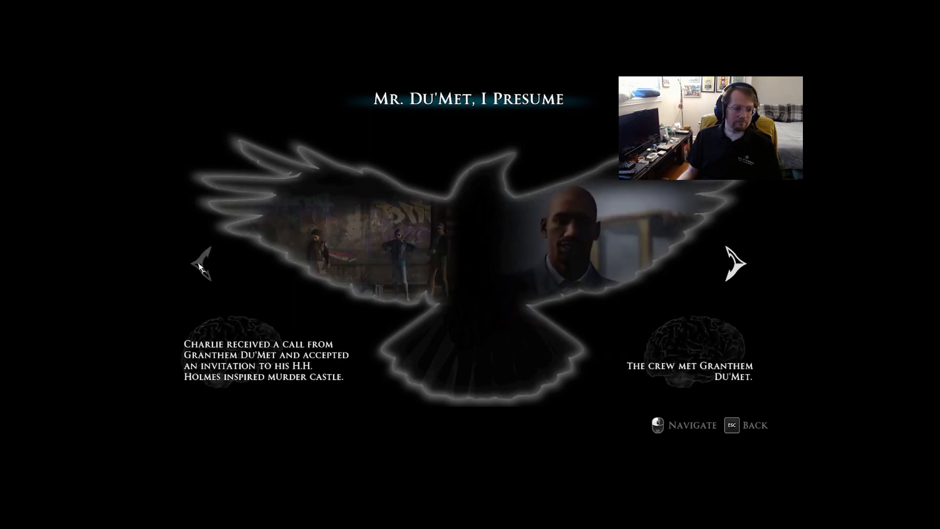
{"action": "mouse_move", "coordinate": [743, 266]}
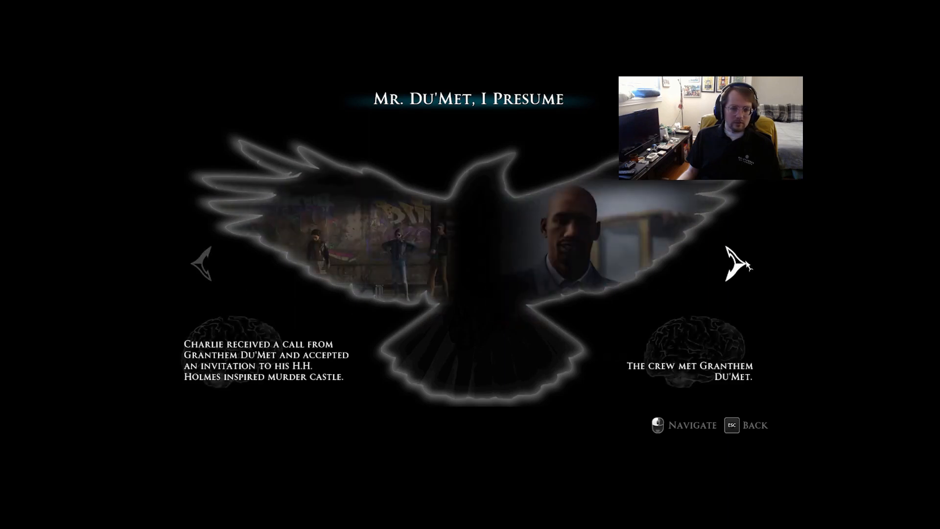
{"action": "left_click", "coordinate": [736, 263]}
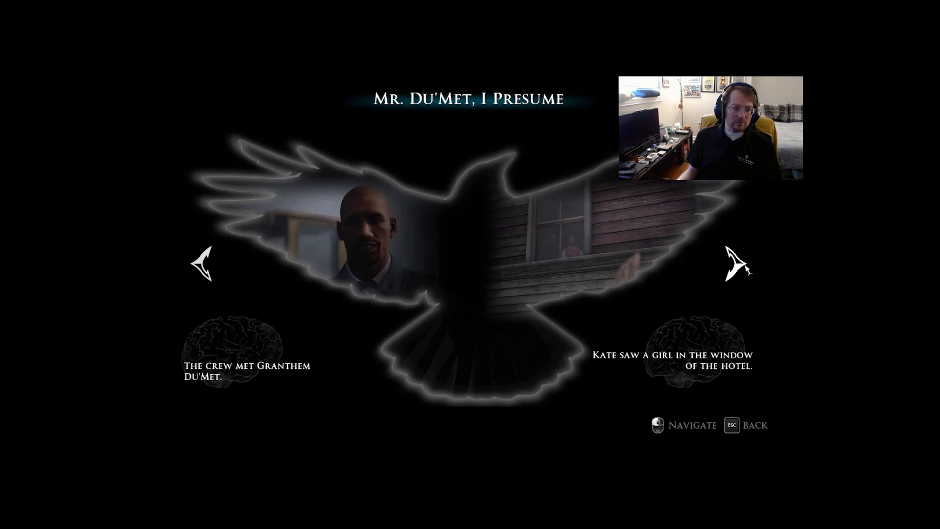
{"action": "left_click", "coordinate": [737, 264]}
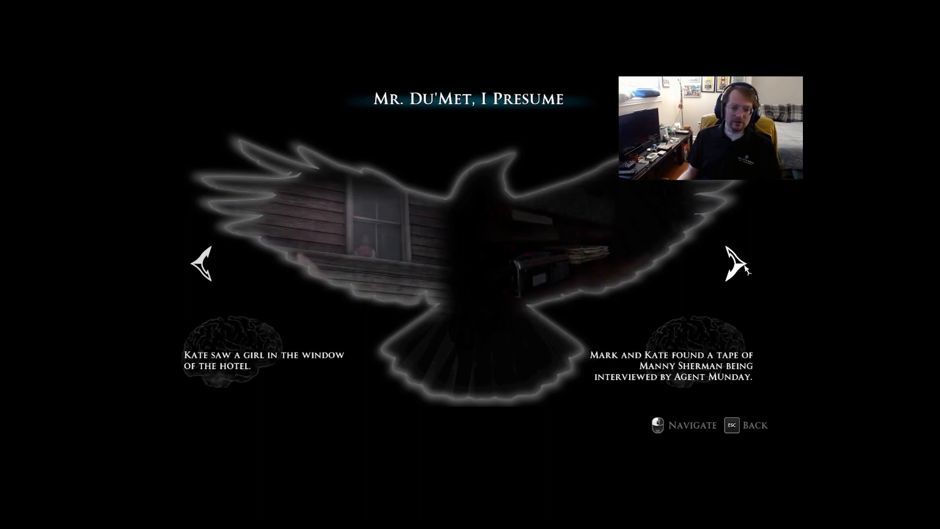
{"action": "left_click", "coordinate": [734, 264]}
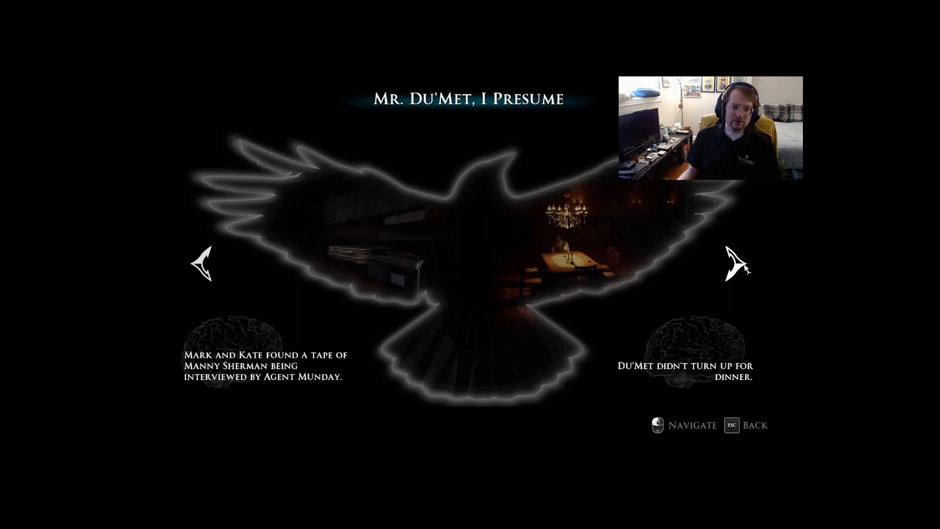
{"action": "left_click", "coordinate": [734, 263]}
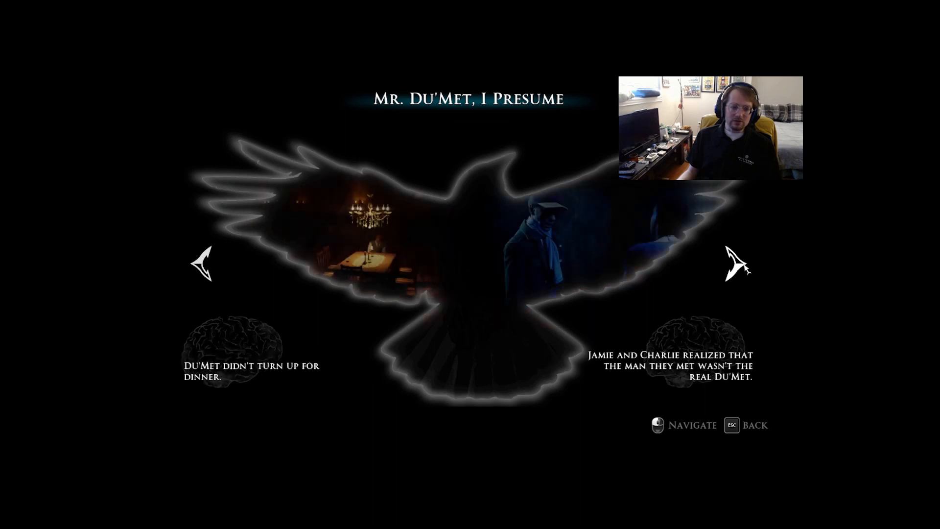
{"action": "left_click", "coordinate": [732, 263]}
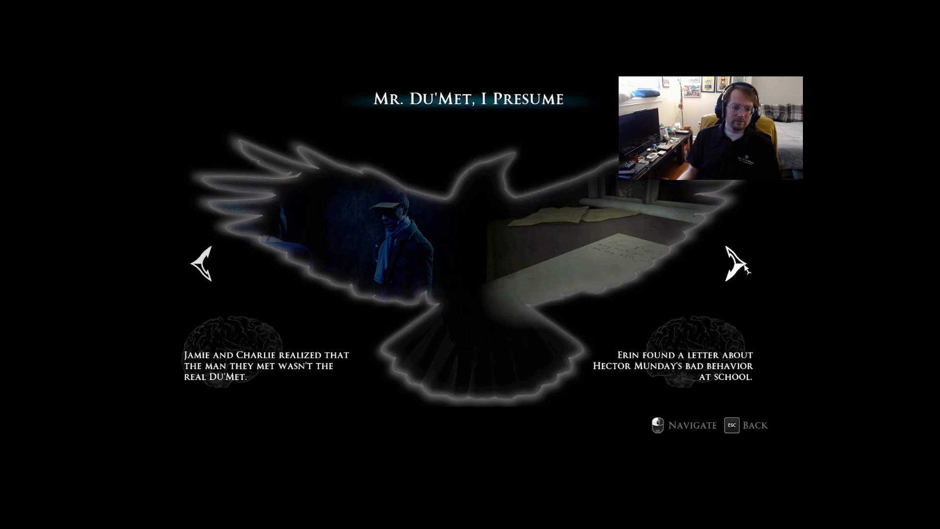
{"action": "left_click", "coordinate": [733, 263]}
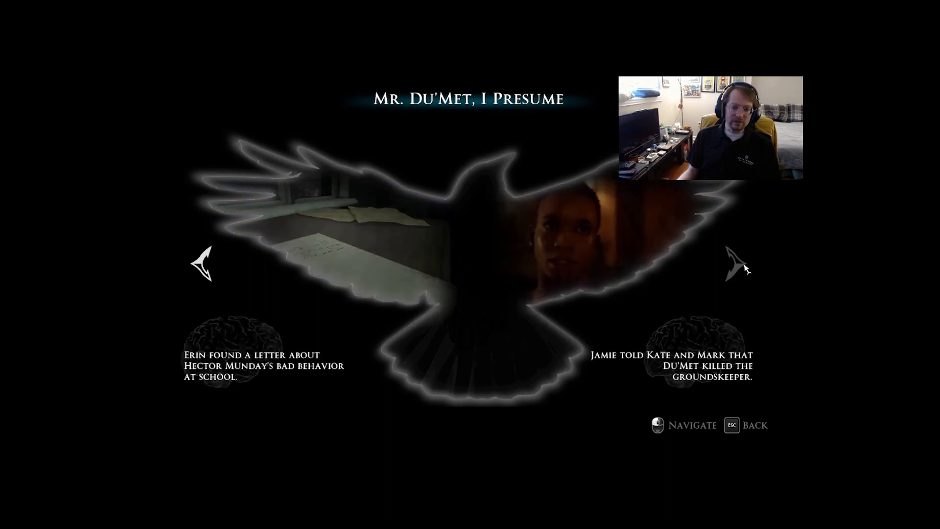
{"action": "mouse_move", "coordinate": [514, 157]}
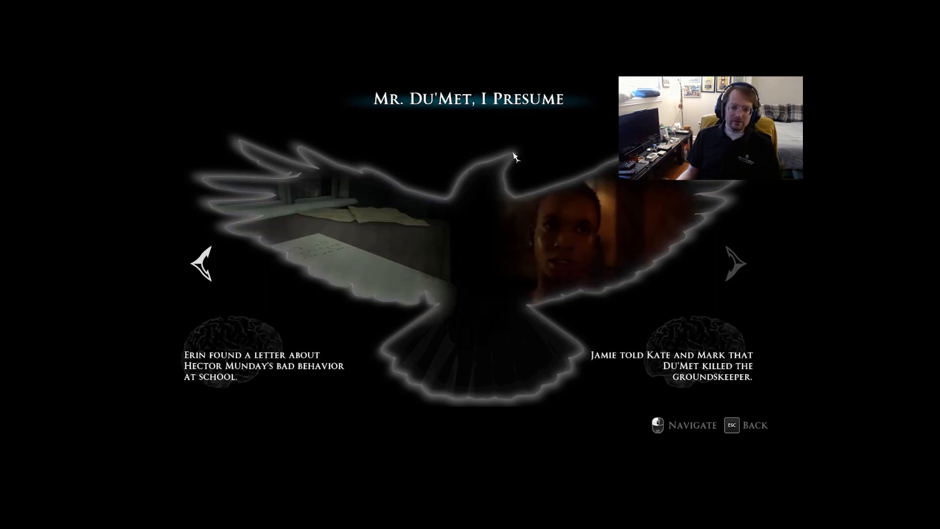
{"action": "left_click", "coordinate": [202, 263]}
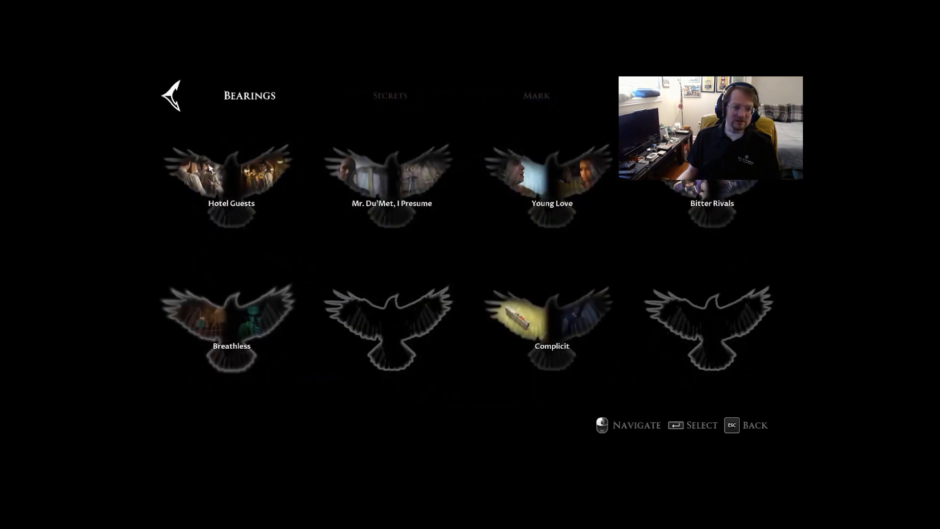
Glance at the Breathless bearing, then view Young Love and its next outcome with Jamie saving Erin.
{"action": "left_click", "coordinate": [231, 325]}
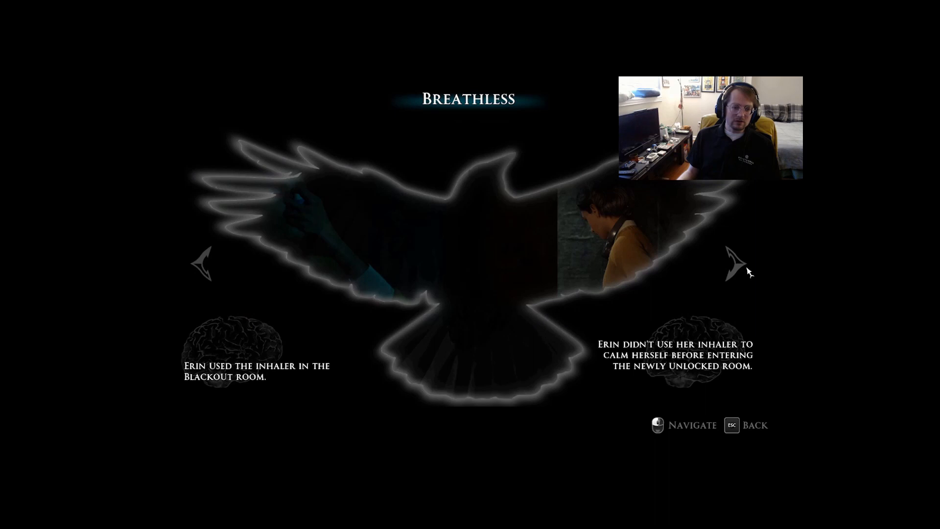
{"action": "key", "text": "Escape"}
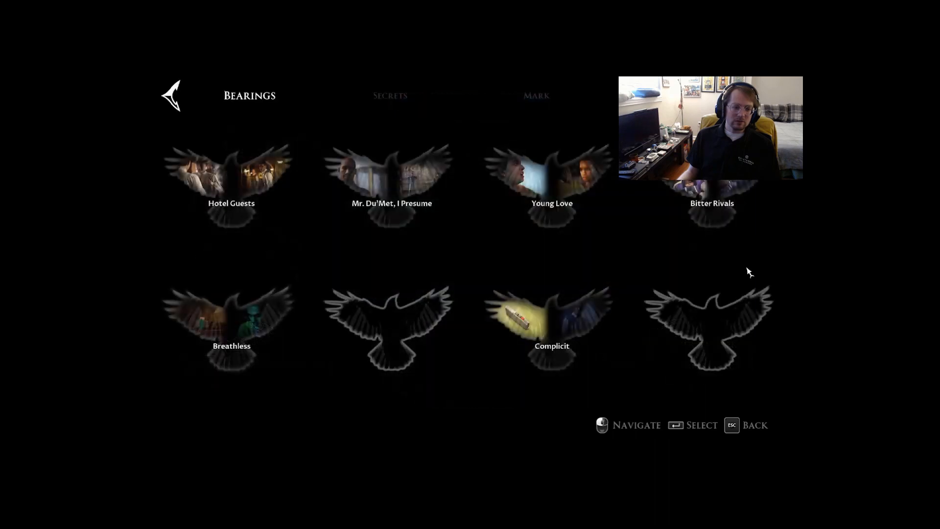
{"action": "left_click", "coordinate": [552, 174]}
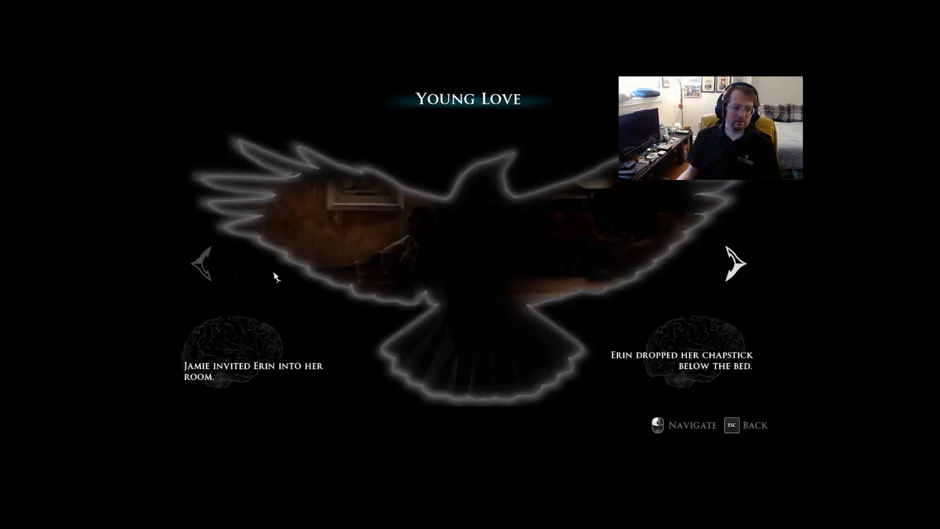
{"action": "left_click", "coordinate": [736, 264]}
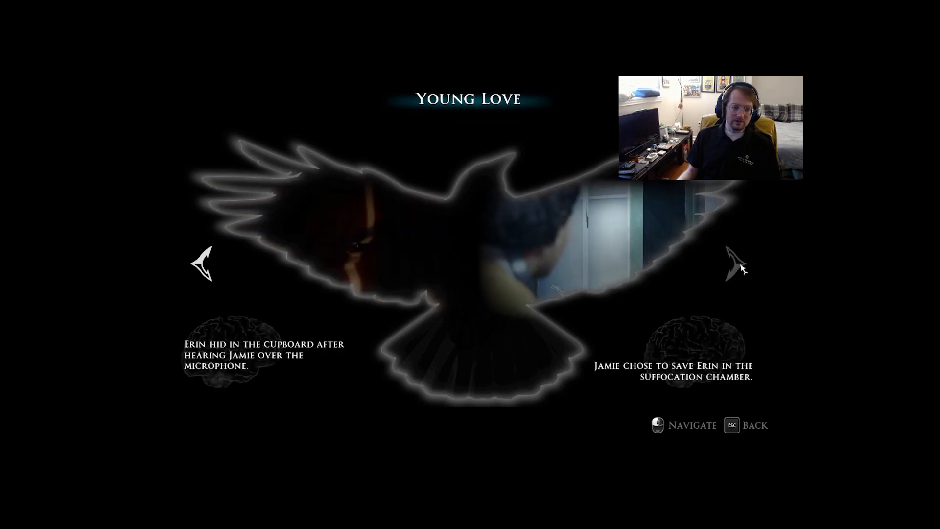
{"action": "mouse_move", "coordinate": [746, 271]}
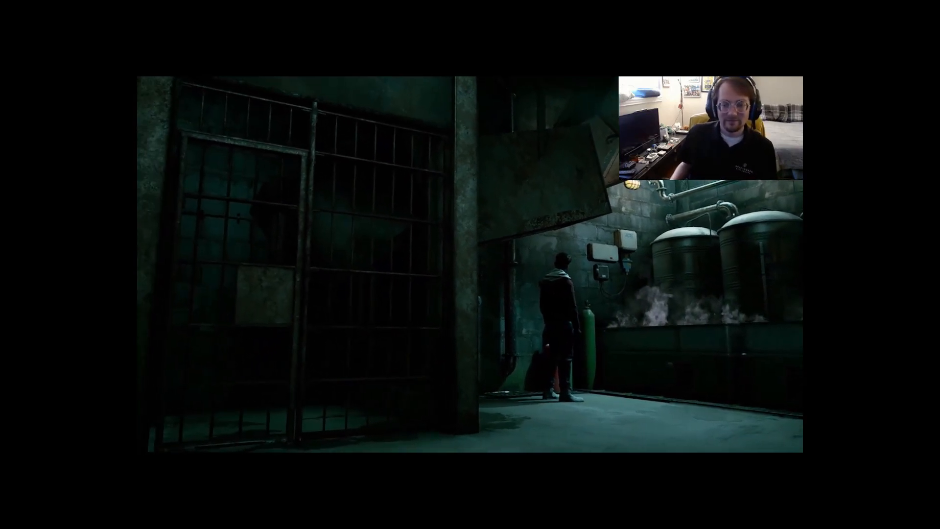
Exit the playing scene and choose Play Alone to reach the Solo Story options.
{"action": "key", "text": "Escape"}
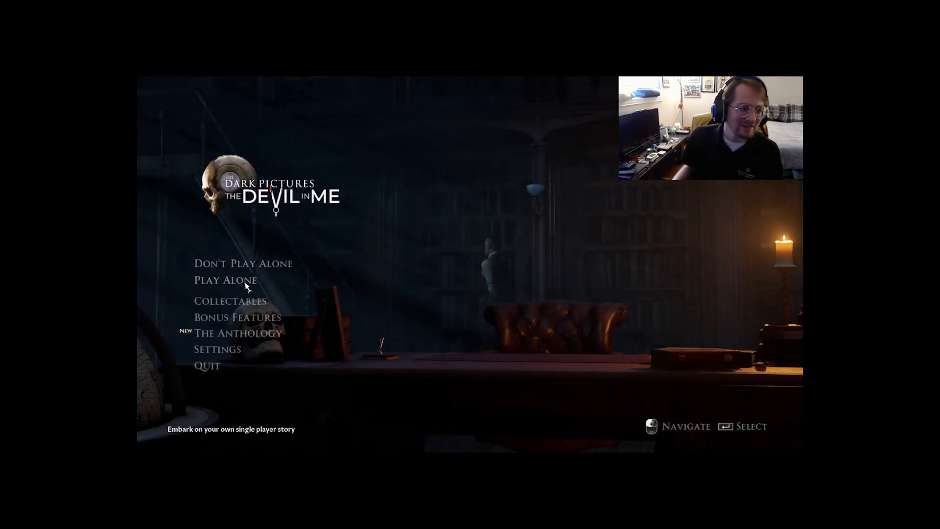
{"action": "left_click", "coordinate": [225, 280]}
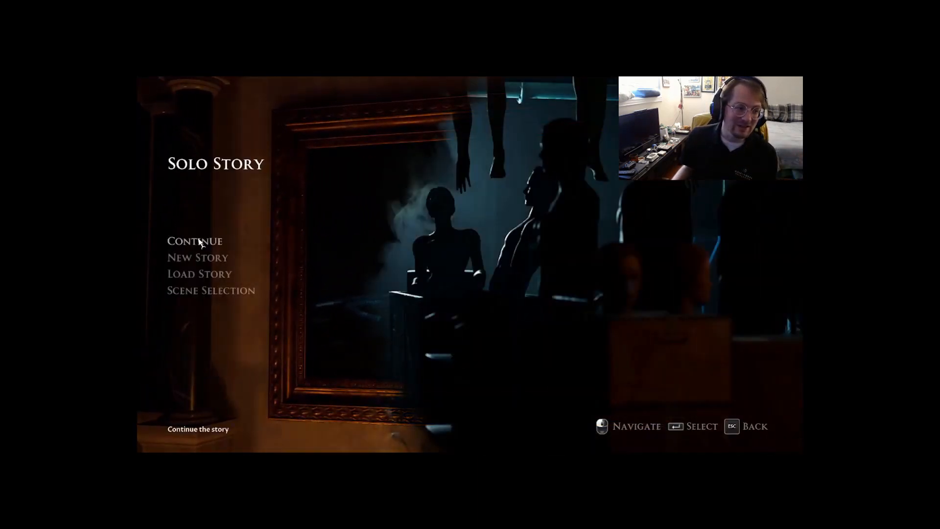
Continue the solo story so the hooded character walks the basement corridor.
{"action": "left_click", "coordinate": [194, 241]}
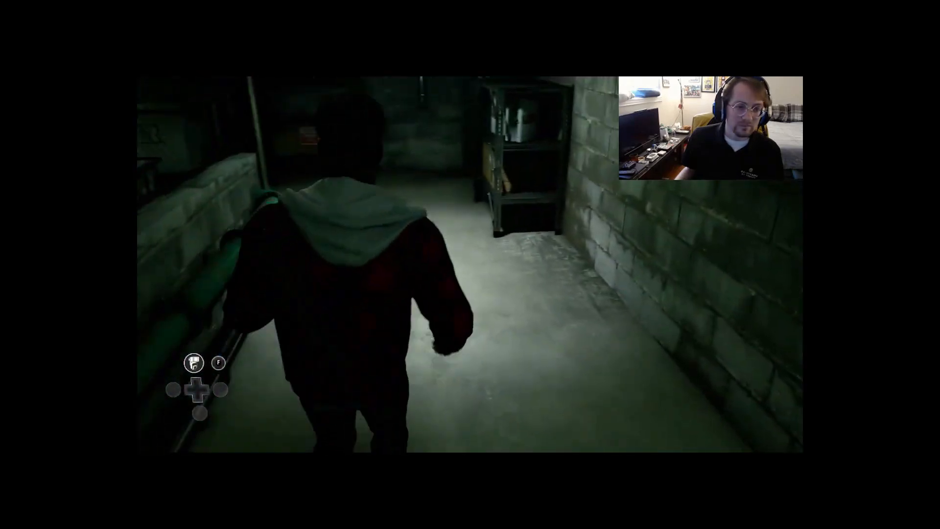
{"action": "key", "text": "w"}
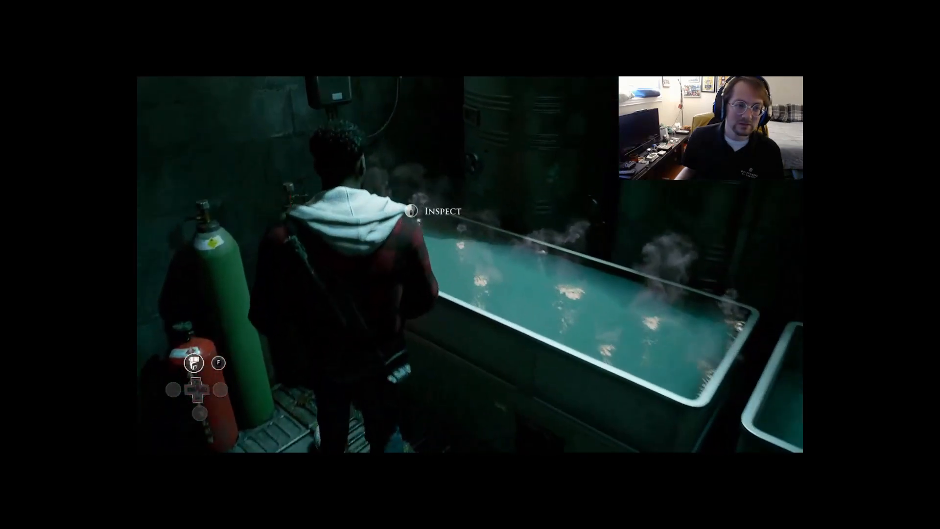
{"action": "left_click", "coordinate": [428, 210]}
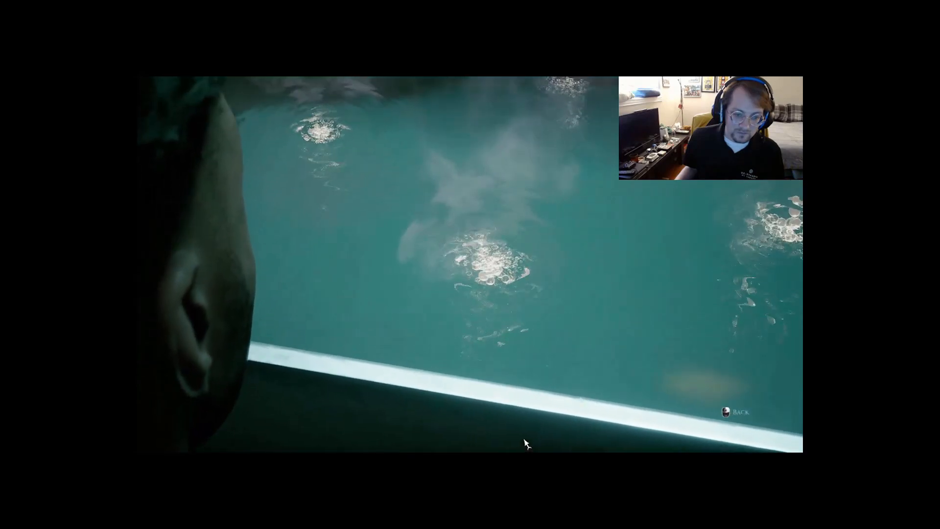
{"action": "mouse_move", "coordinate": [537, 441]}
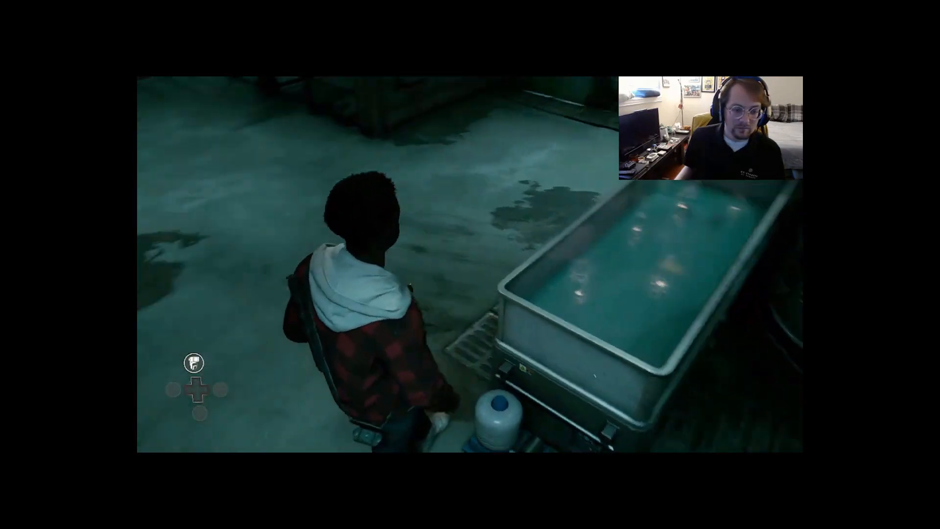
{"action": "key", "text": "w"}
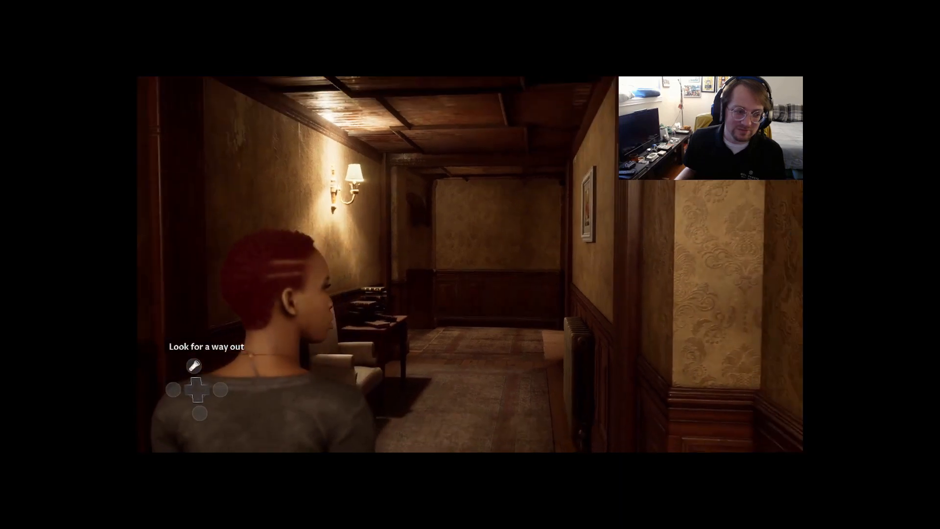
Back out of the bonus video to the main menu with The Anthology highlighted.
{"action": "key", "text": "Escape"}
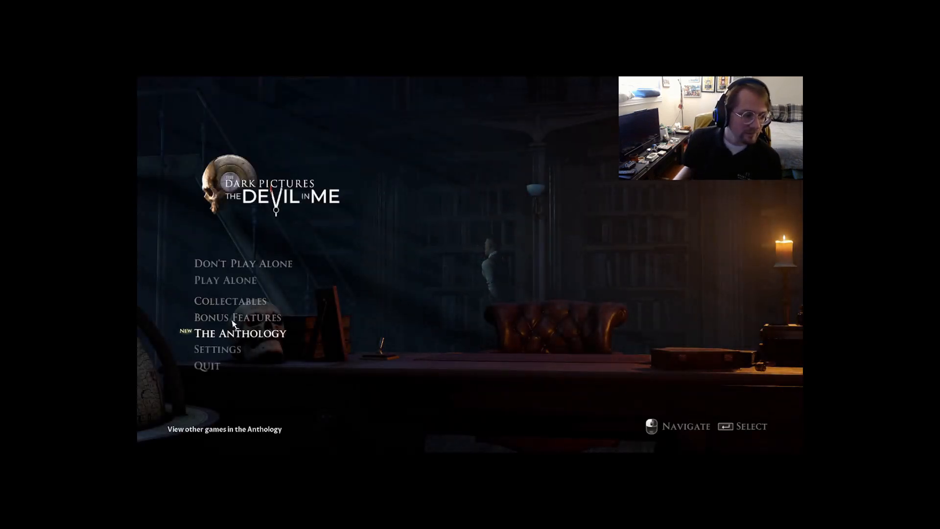
Select Bonus Features to list interviews, Murder with Morello parts and Dioramas.
{"action": "key", "text": "Up"}
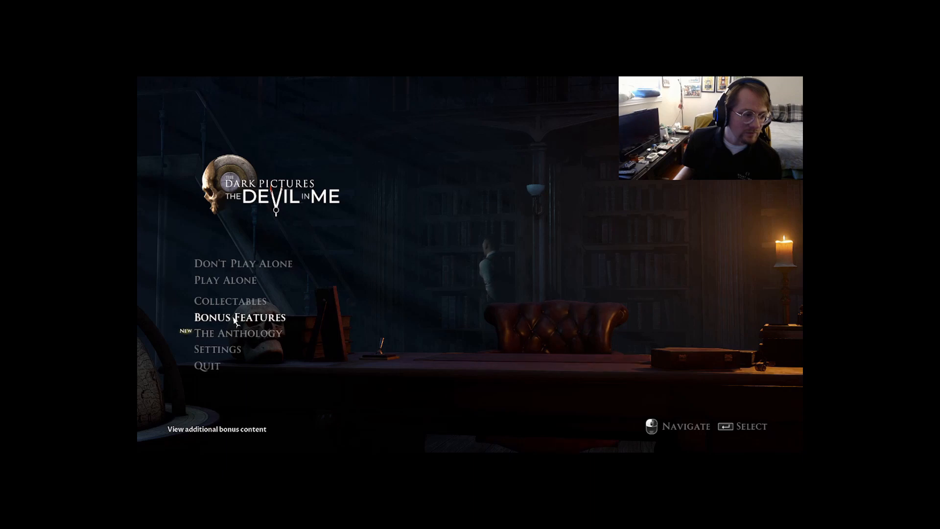
{"action": "left_click", "coordinate": [238, 316]}
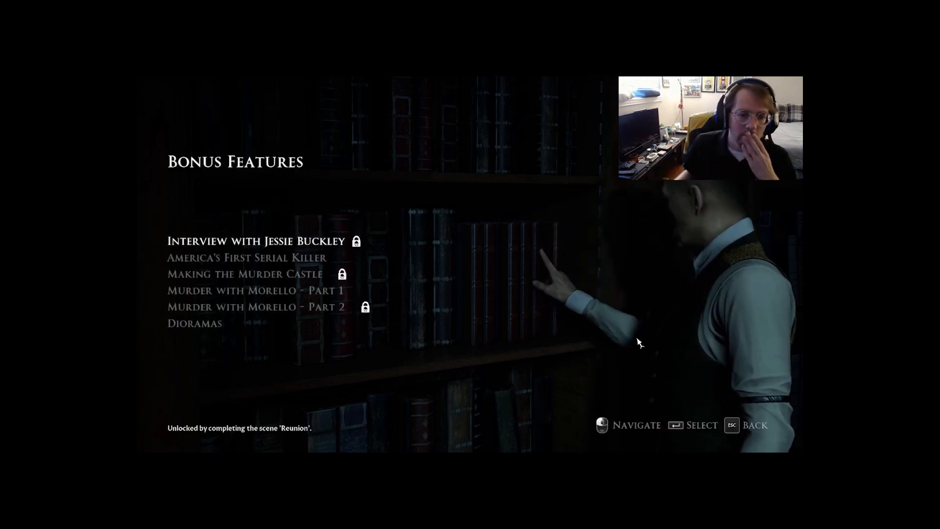
Enter the Dioramas gallery listing 26 collectible figures with their costs.
{"action": "left_click", "coordinate": [194, 322]}
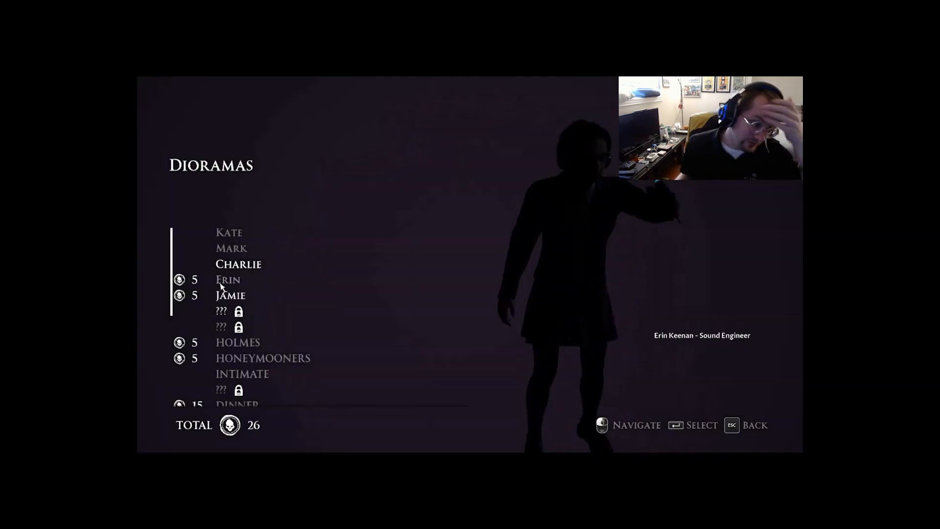
Preview the Honeymooners, Dinner, Barman and Kate dioramas in the gallery.
{"action": "key", "text": "down"}
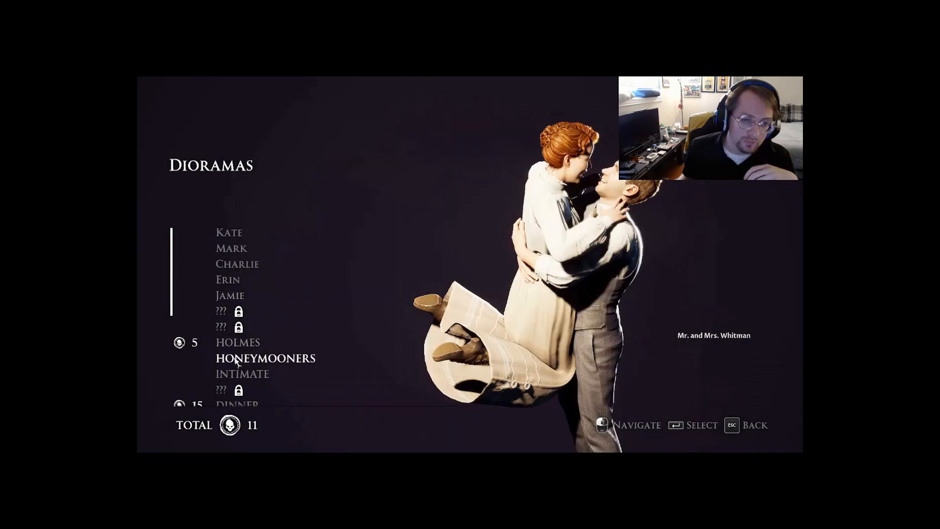
{"action": "key", "text": "up"}
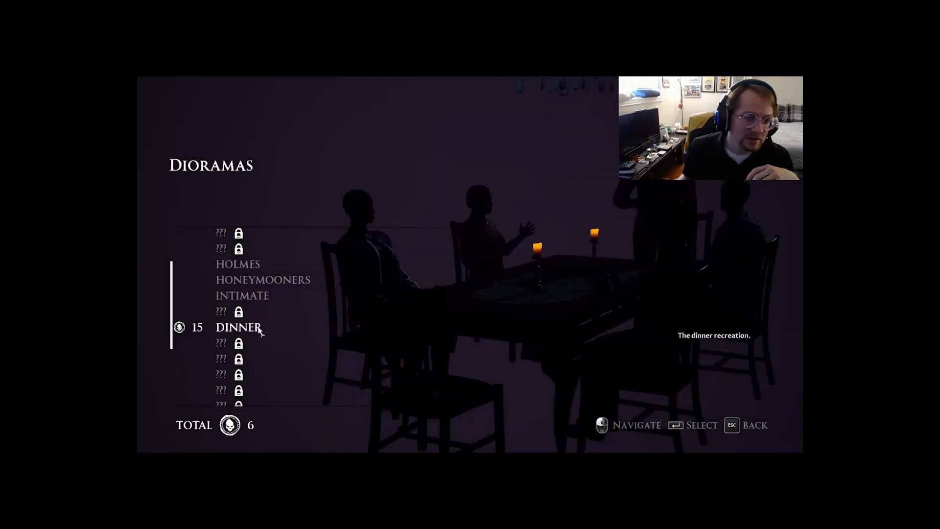
{"action": "scroll", "scroll_direction": "down", "scroll_amount": 3}
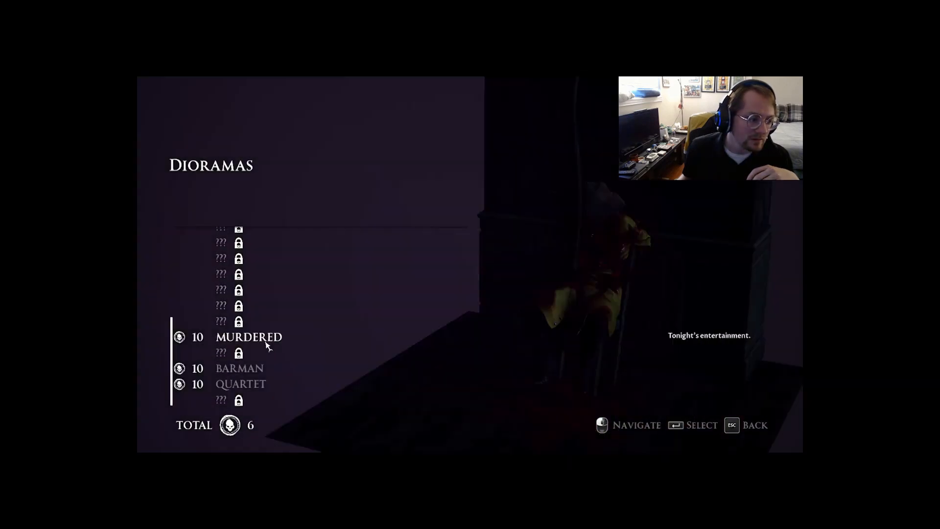
{"action": "key", "text": "down"}
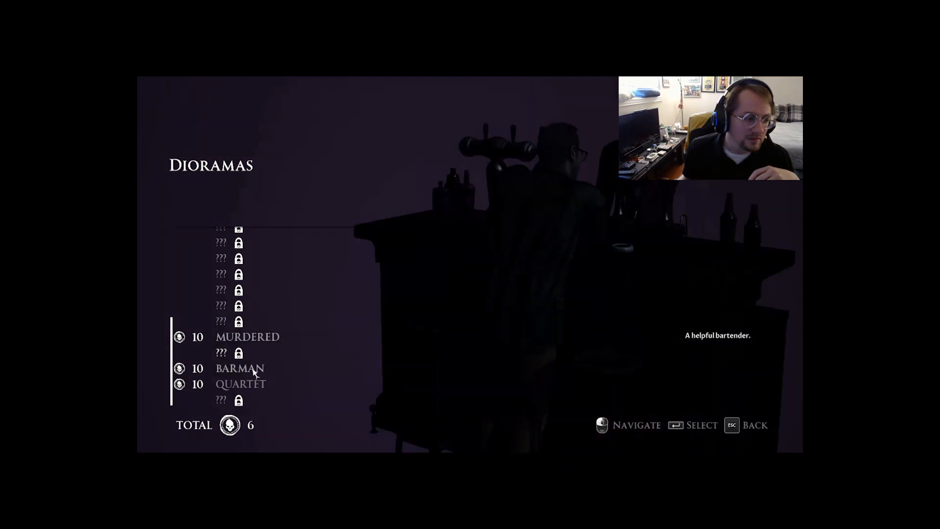
{"action": "key", "text": "down"}
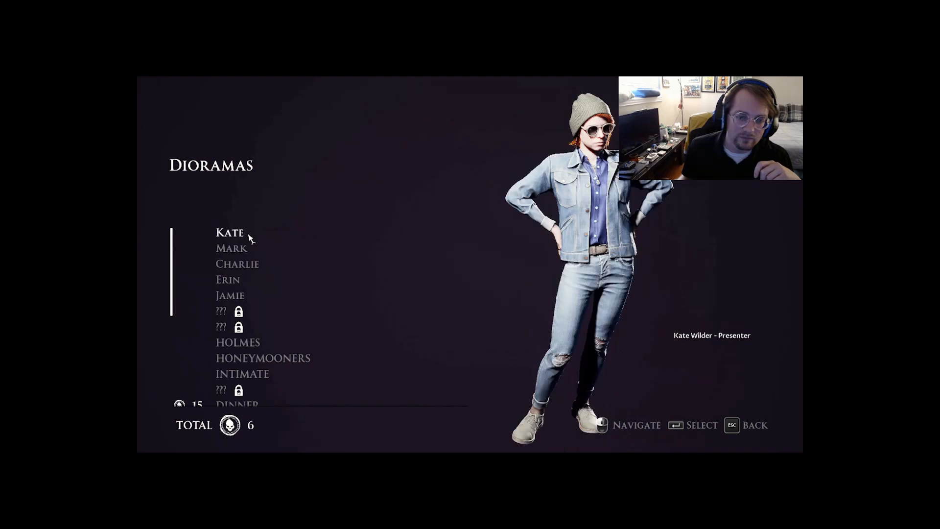
Leave the dioramas for Bonus Features and highlight the Interview with Jessie Buckley entry.
{"action": "key", "text": "Escape"}
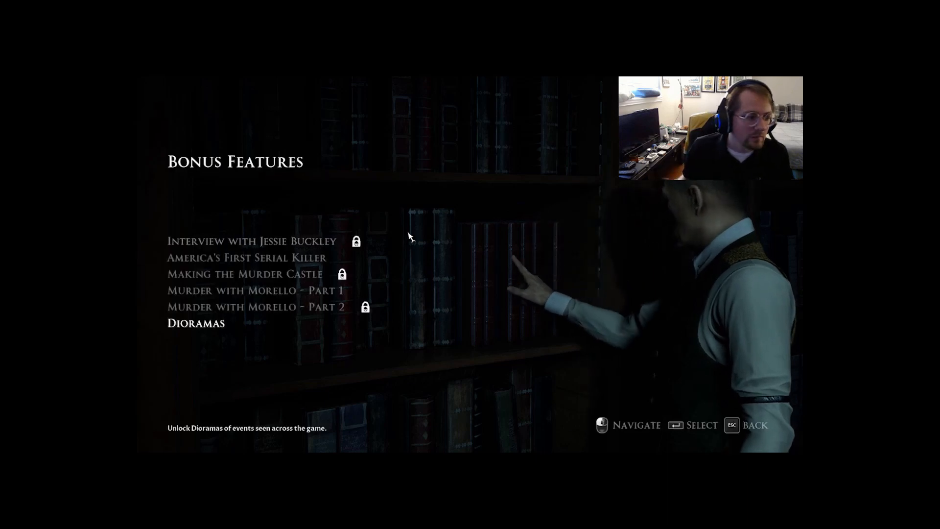
{"action": "key", "text": "up"}
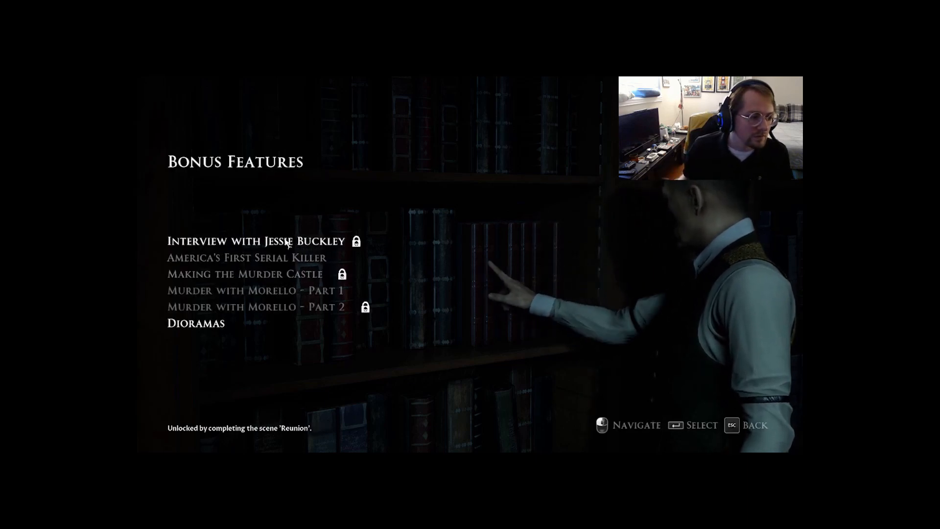
{"action": "key", "text": "down"}
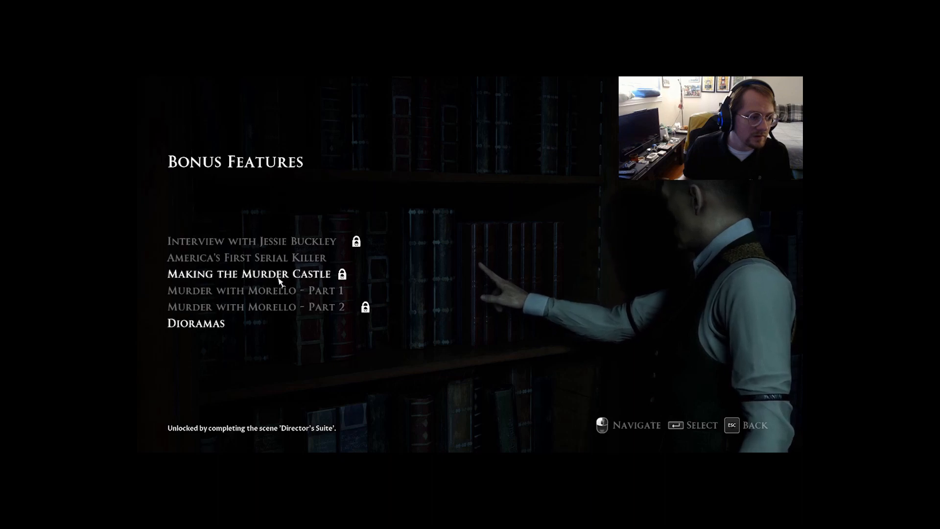
{"action": "key", "text": "down"}
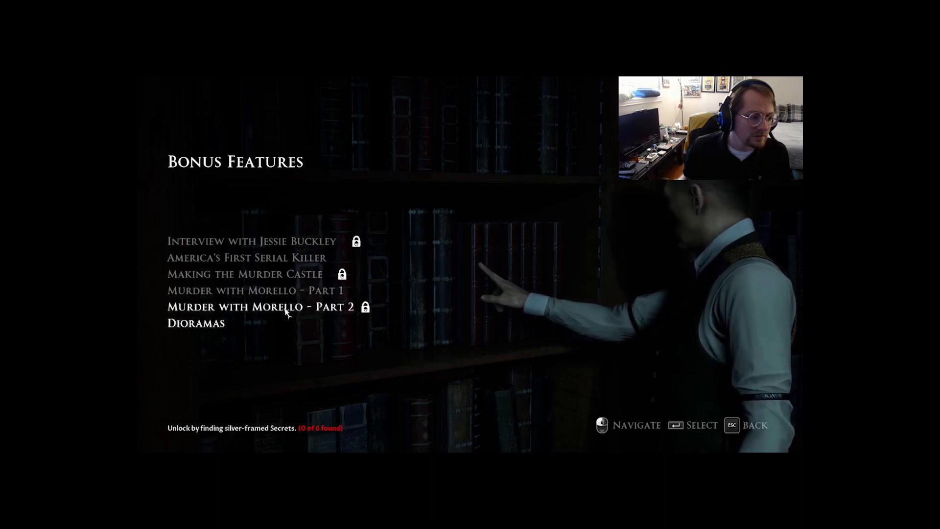
{"action": "key", "text": "up"}
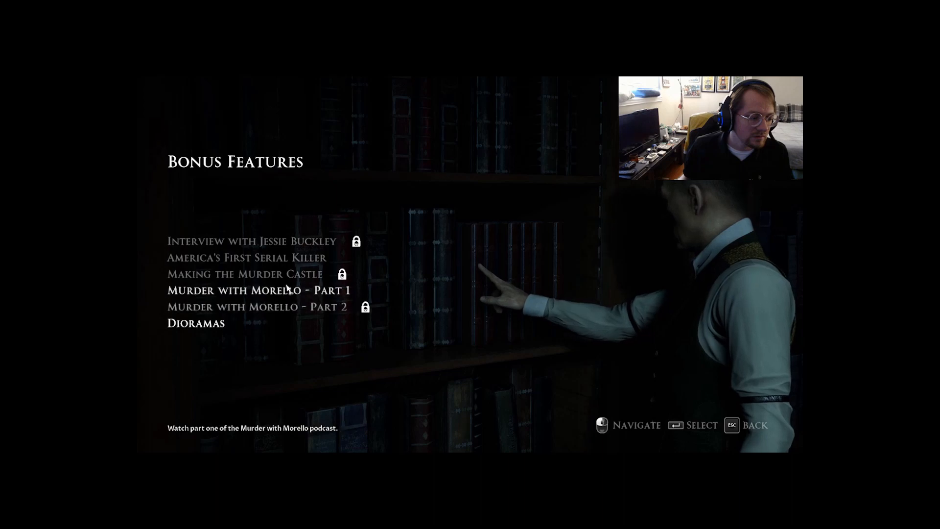
{"action": "key", "text": "down"}
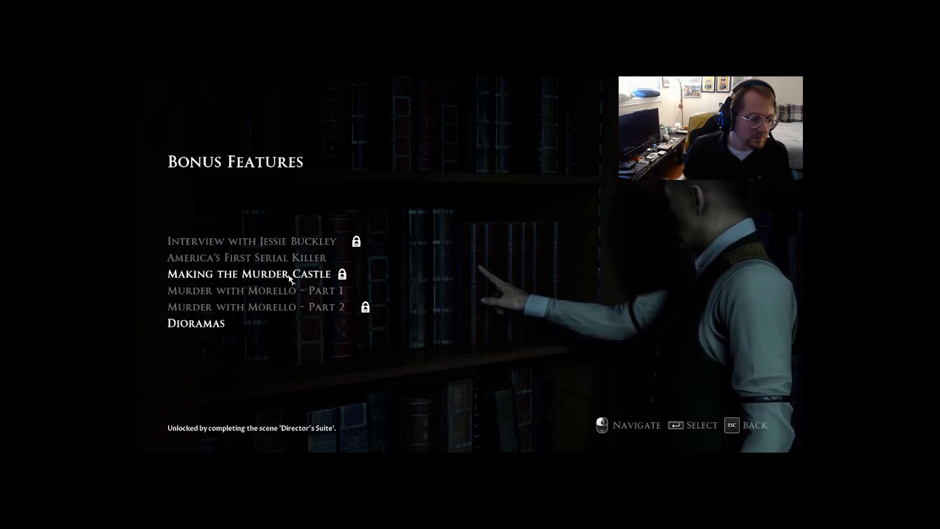
{"action": "key", "text": "up"}
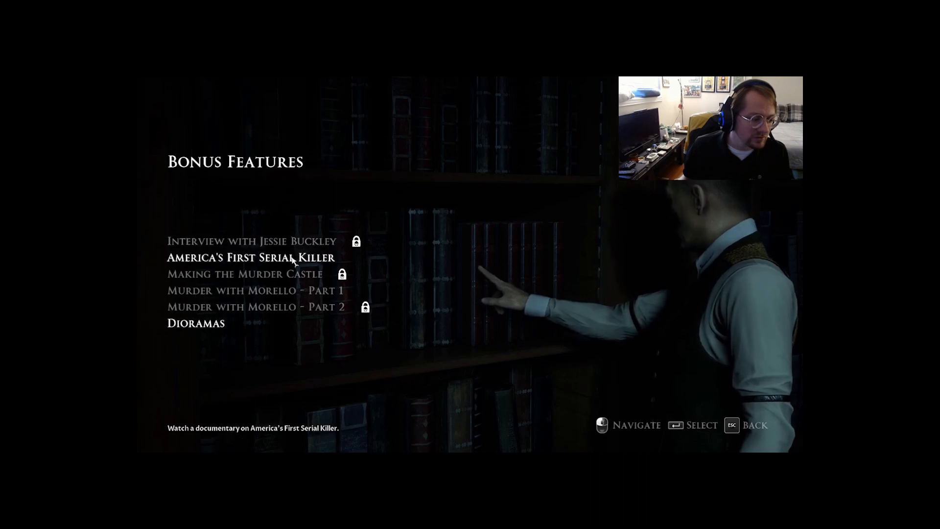
{"action": "key", "text": "down"}
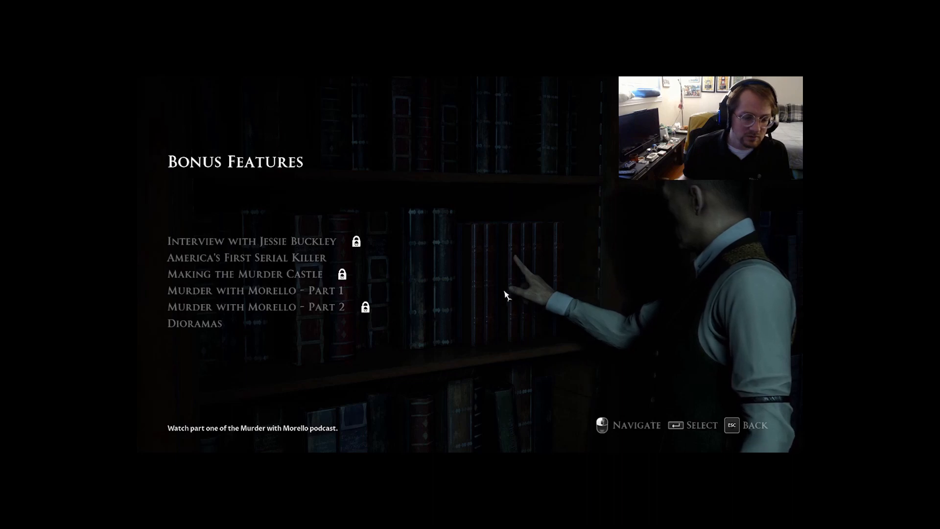
{"action": "mouse_move", "coordinate": [749, 401]}
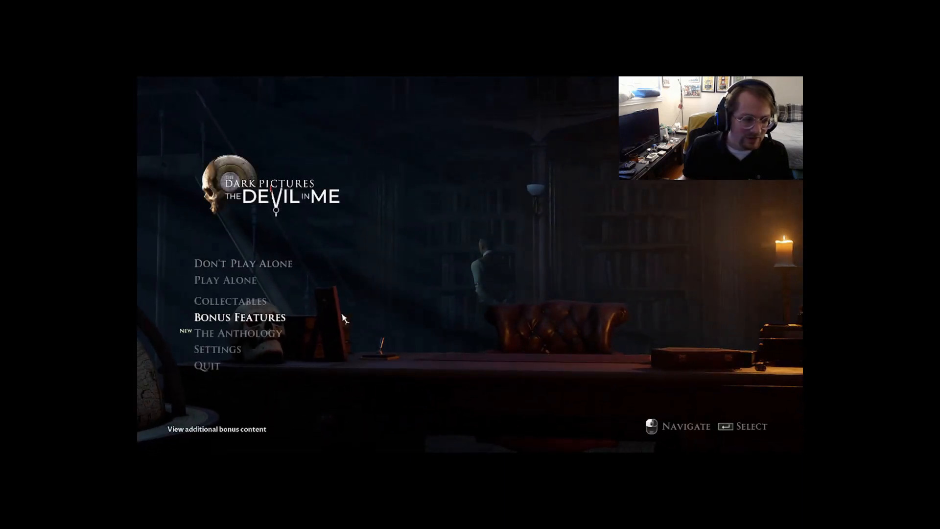
Enter The Anthology gallery and browse past the Little Hope poster to The Devil in Me.
{"action": "key", "text": "up"}
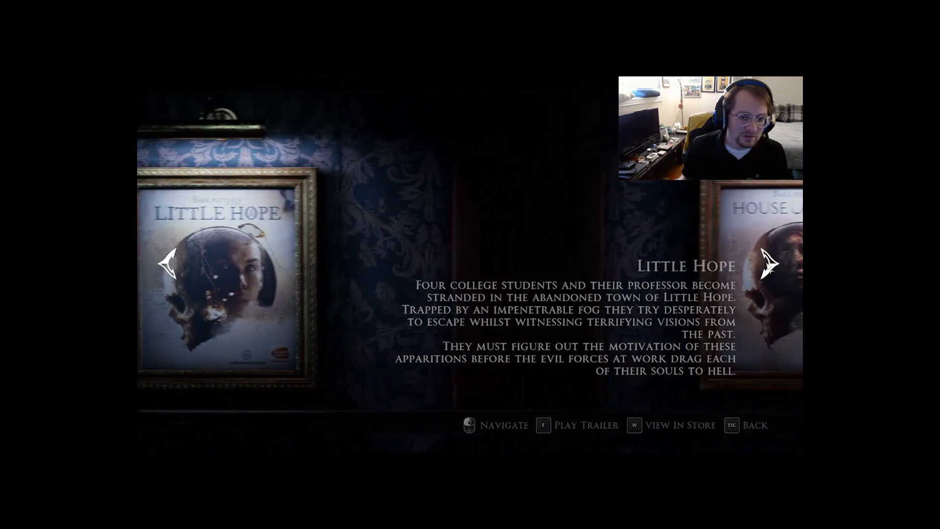
{"action": "left_click", "coordinate": [769, 266]}
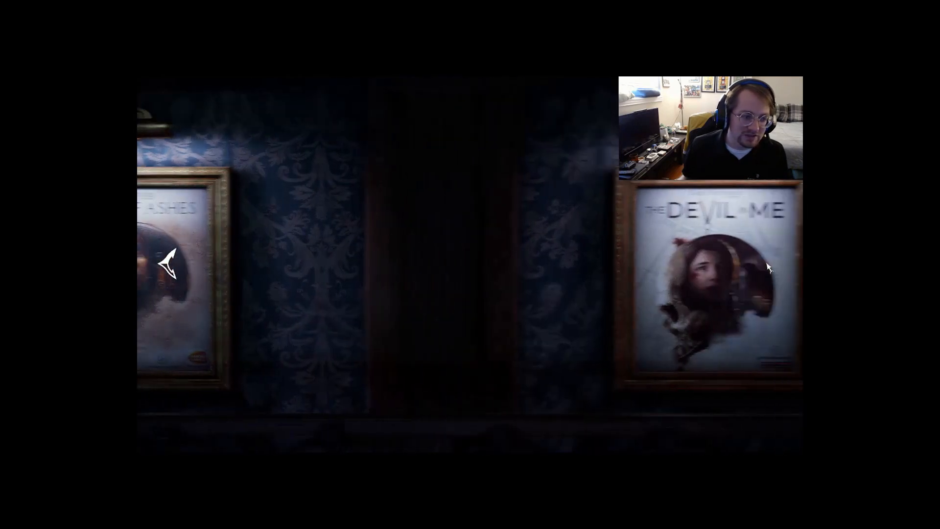